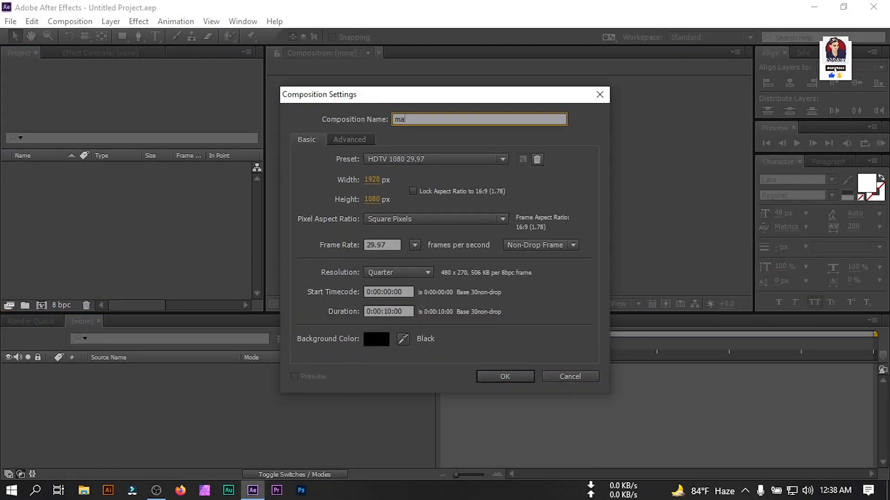
# - Create the 1920×1080 HDTV 29.97 composition 'main' and set its duration to 7 seconds
pyautogui.write('in')
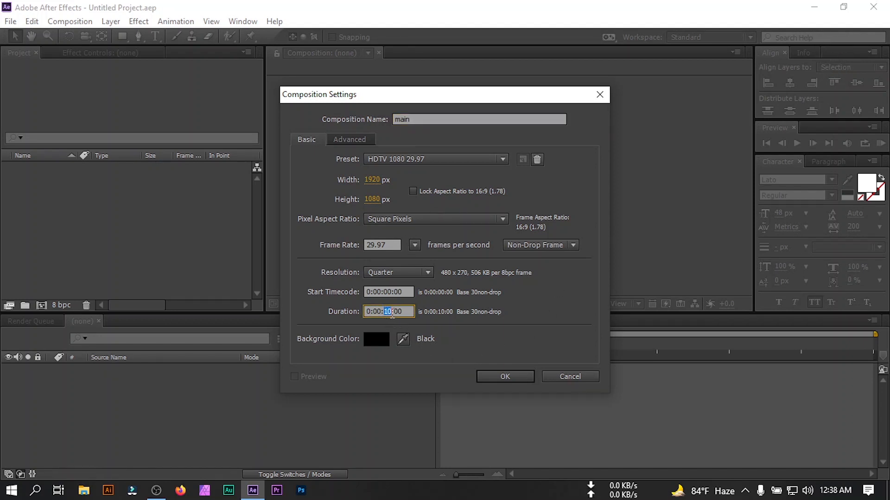
pyautogui.click(504, 376)
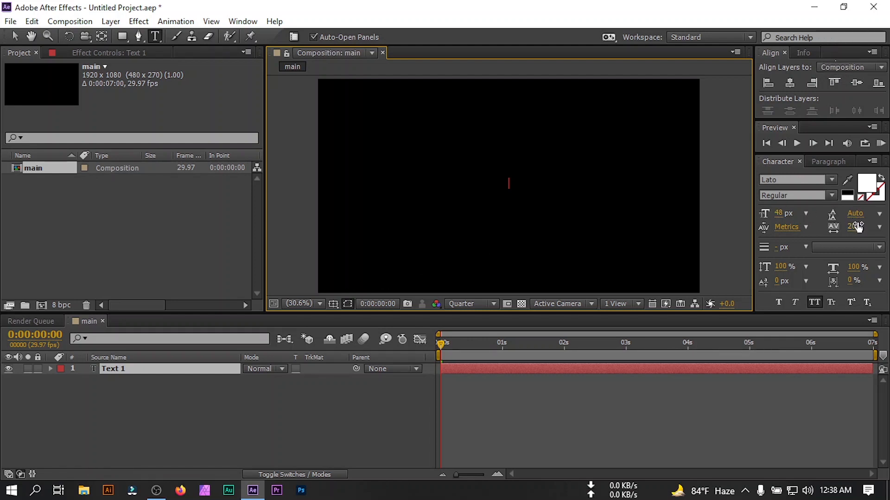
# - Type the GLITCH and TEXT EFFECT titles and pre-compose both into 'Text Holder'
pyautogui.write('GLITCH')
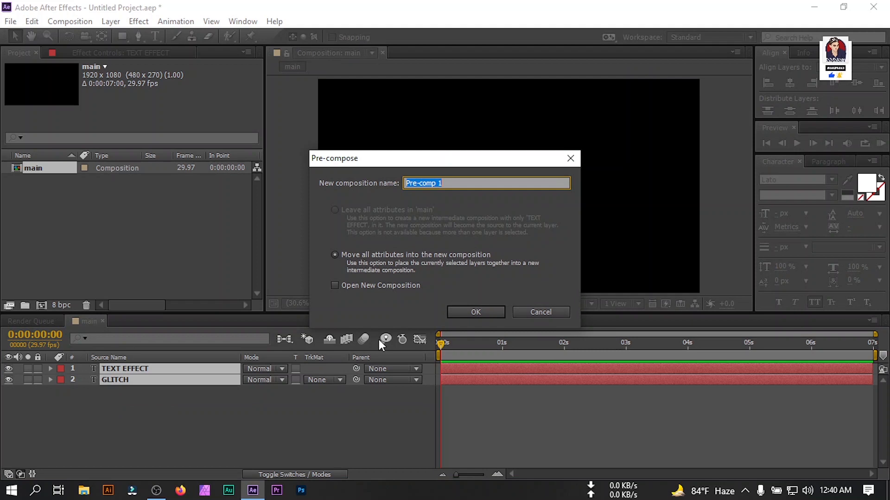
pyautogui.write('Text')
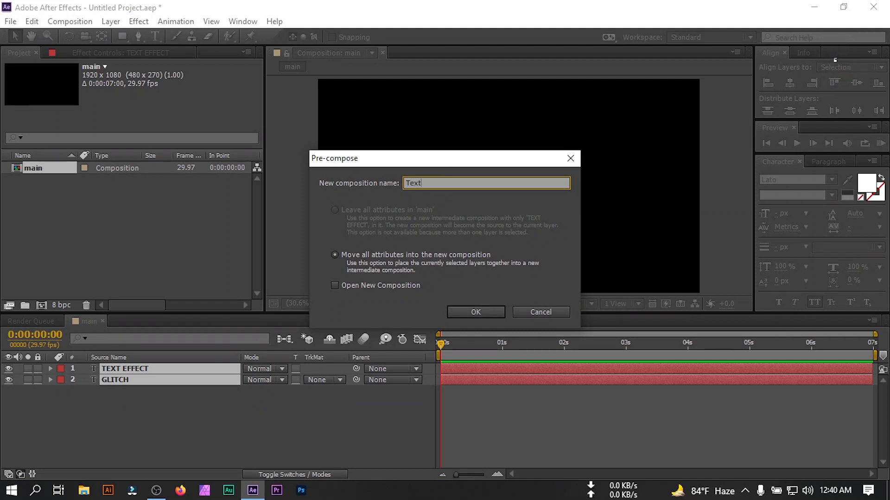
pyautogui.write('Holder')
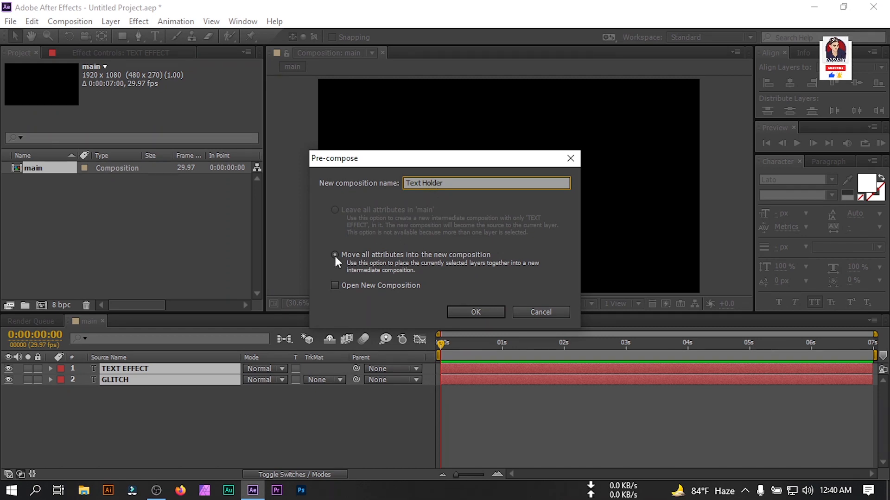
pyautogui.click(475, 312)
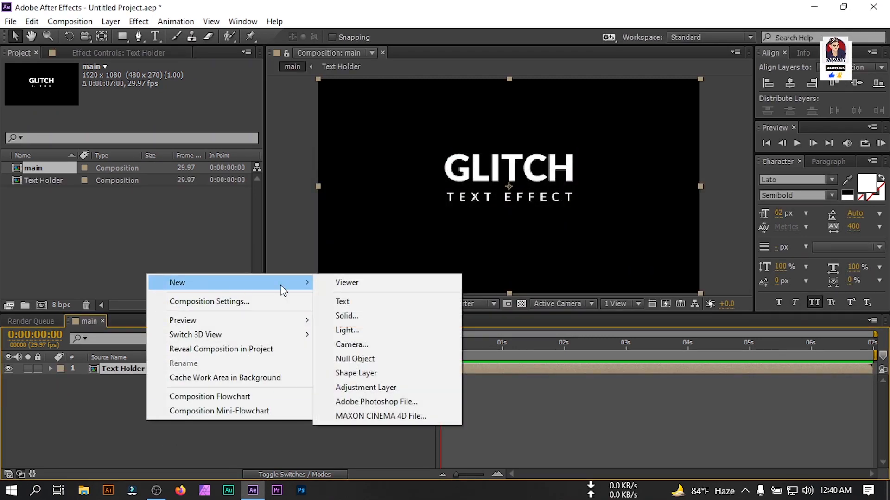
# - Add a full-frame 1920×1080 solid named 'Glitch' to the main composition
pyautogui.click(347, 316)
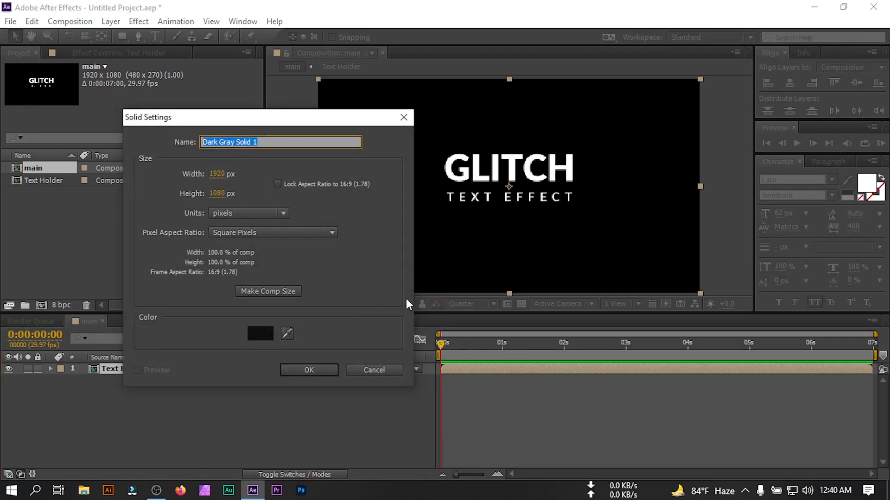
pyautogui.write('Gl')
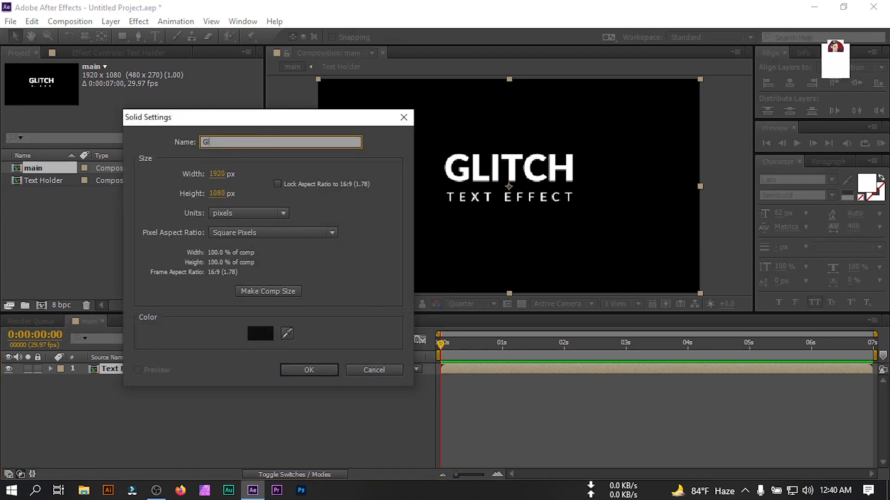
pyautogui.write('tch')
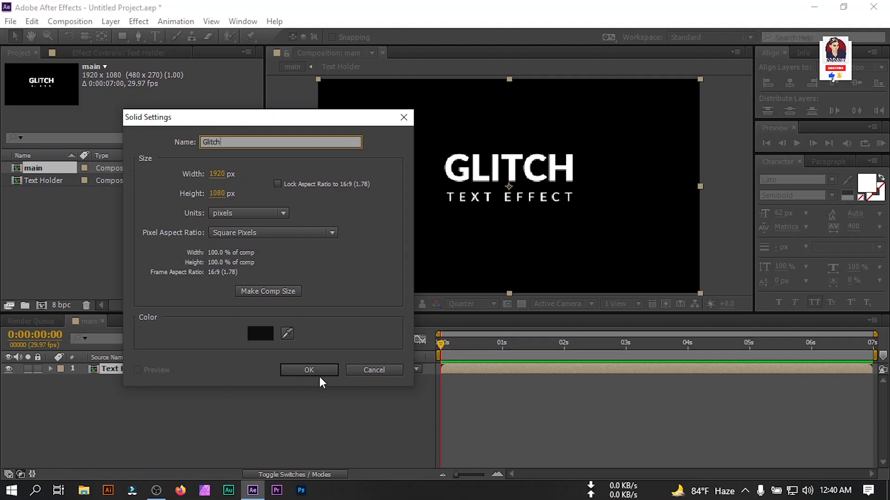
pyautogui.click(308, 369)
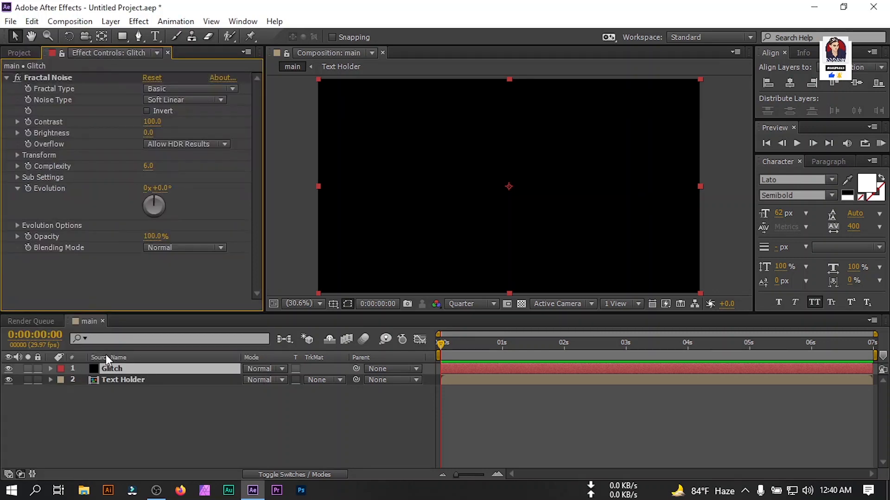
# - Set Fractal Noise to Max, Block noise, contrast 180, brightness -25, scale width 6000
pyautogui.click(190, 89)
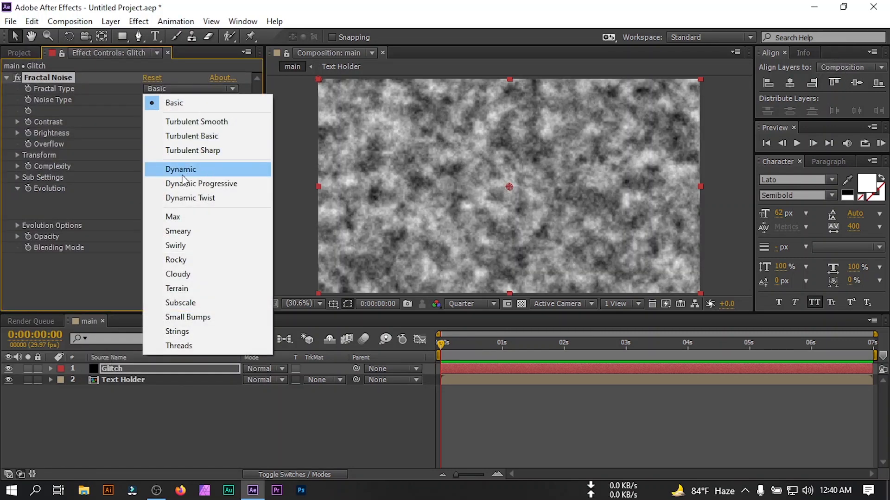
pyautogui.click(173, 216)
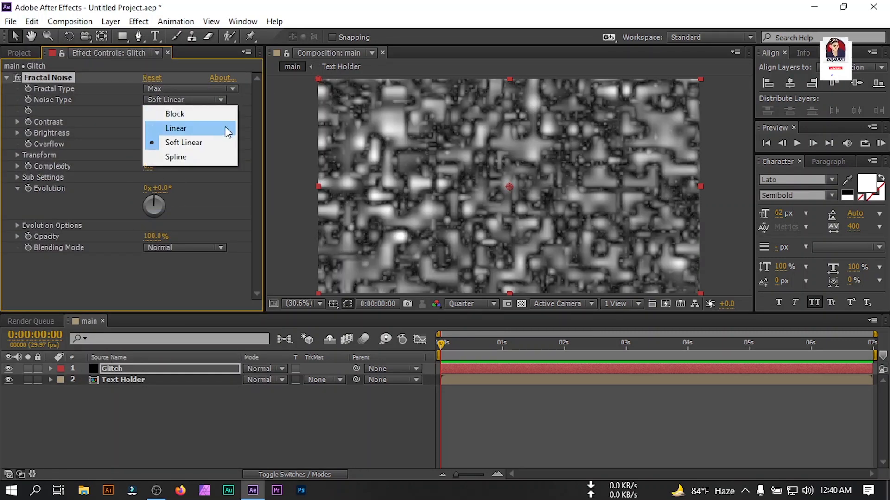
pyautogui.click(175, 113)
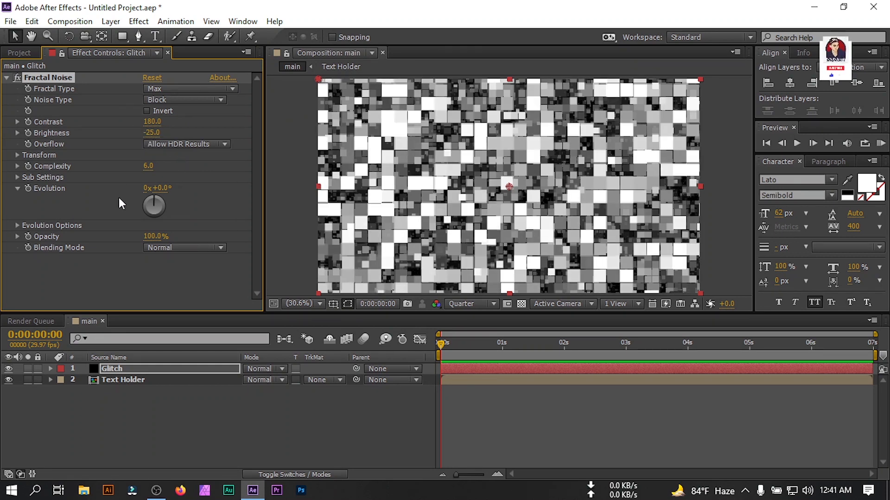
pyautogui.click(17, 155)
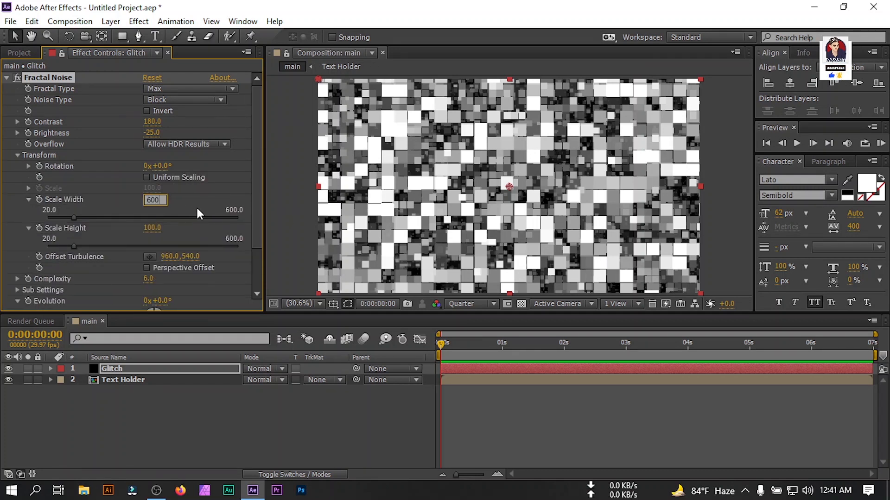
pyautogui.write('6000.0')
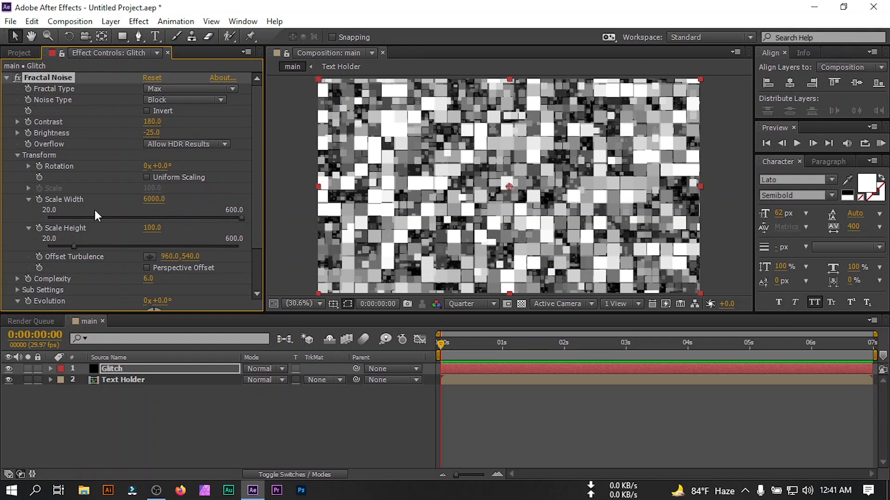
pyautogui.click(17, 155)
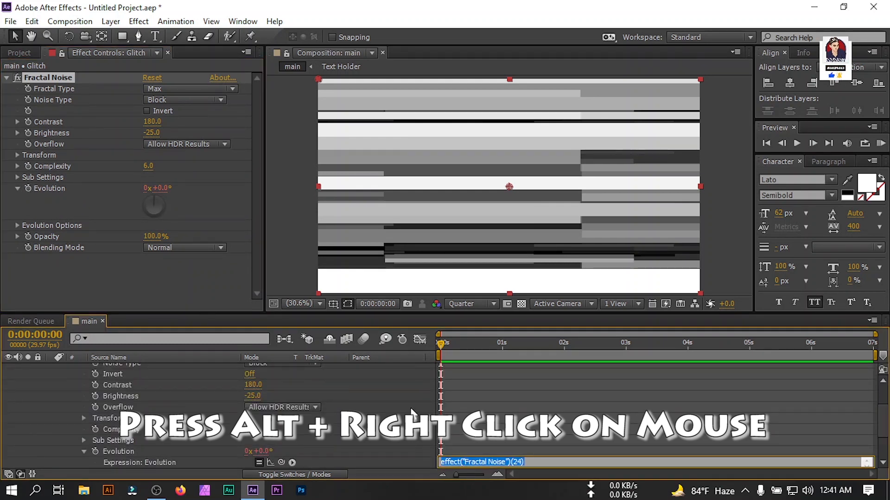
# - Drive the Glitch solid's Evolution with a time*1000 expression
pyautogui.write('time*1000')
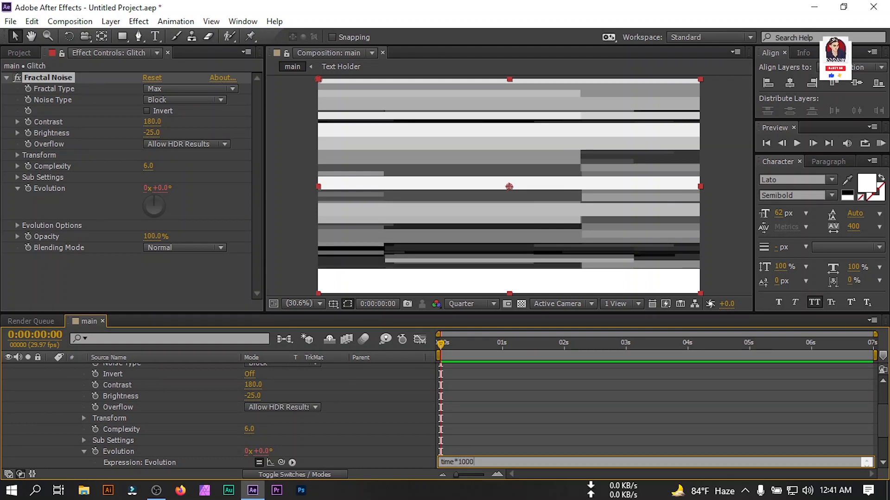
pyautogui.click(440, 343)
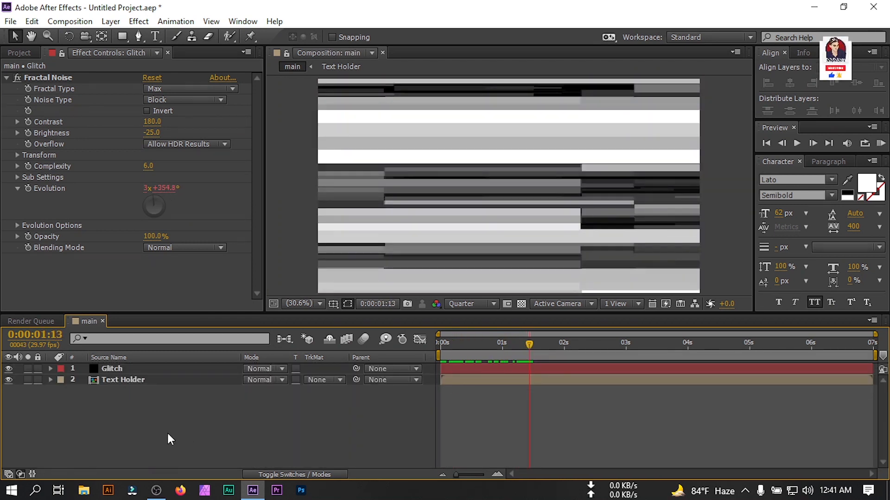
pyautogui.click(112, 369)
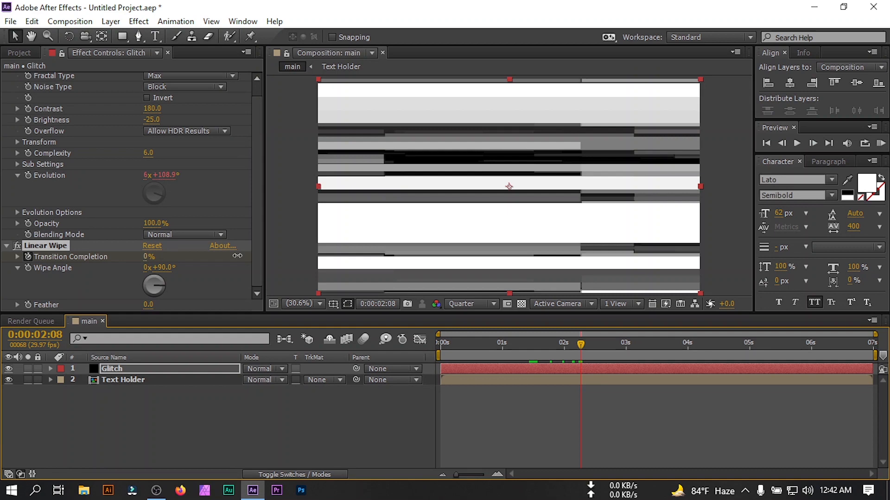
# - Set the Linear Wipe on Glitch to 90° with 70% transition completion
pyautogui.click(538, 356)
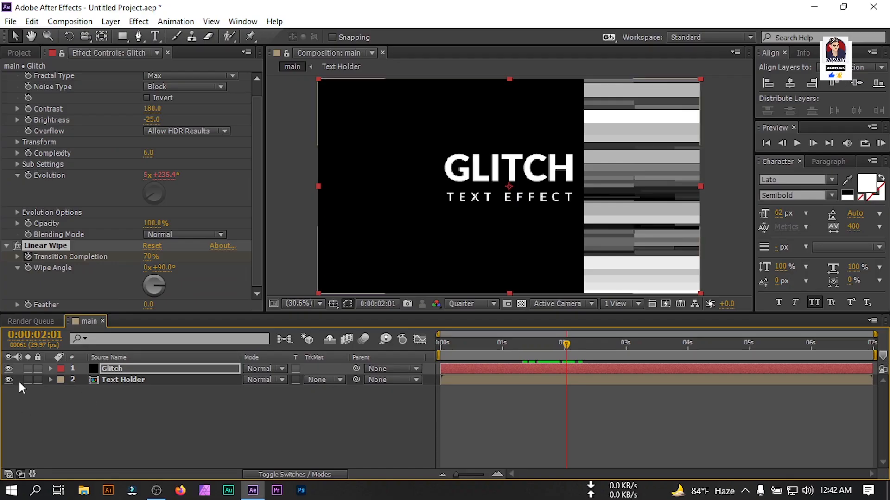
# - Pre-compose the Glitch solid as 'Glitch Map' with all attributes moved, then hide it
pyautogui.rightClick(112, 368)
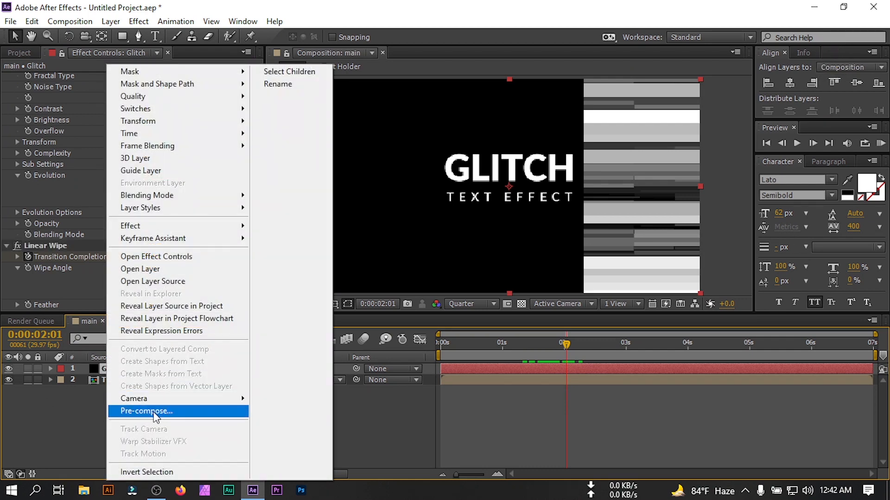
pyautogui.click(145, 411)
pyautogui.write('Glitch Map')
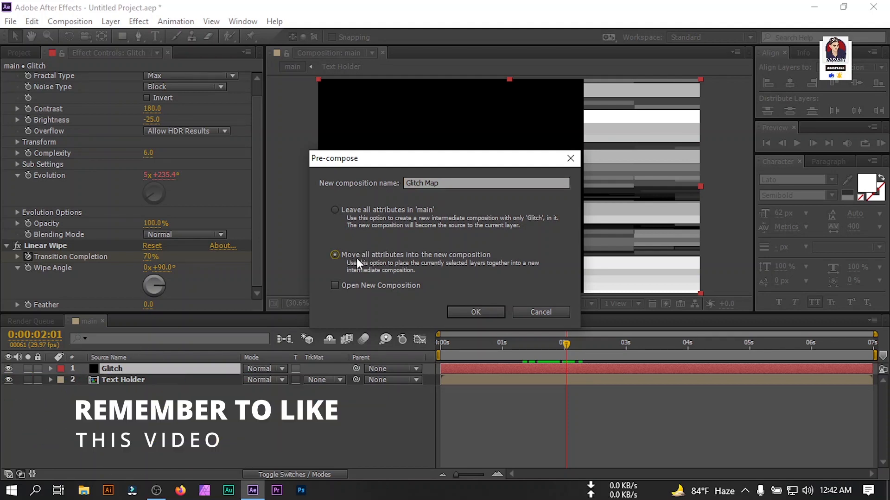
pyautogui.click(475, 312)
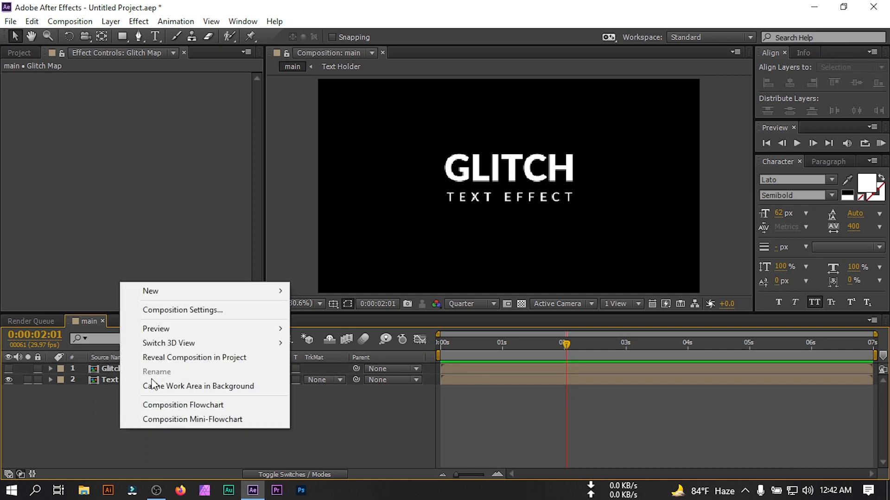
# - Add a new adjustment layer on top and rename it 'Glitch Control'
pyautogui.click(150, 291)
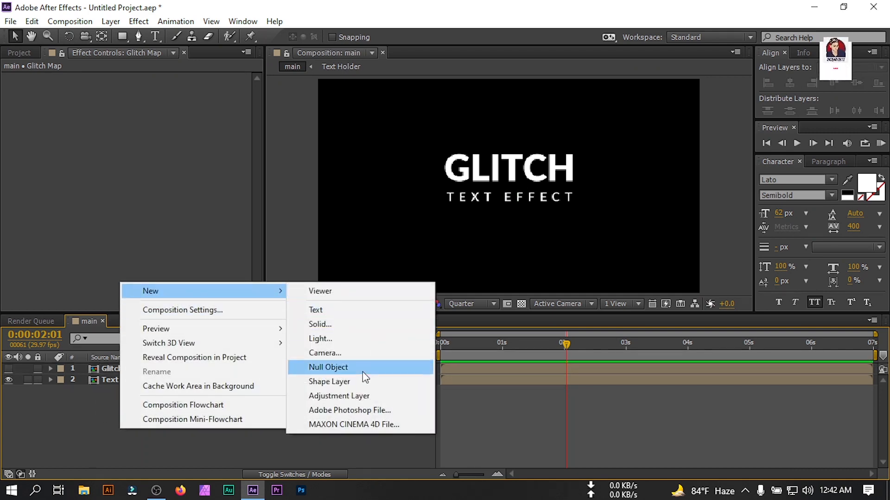
pyautogui.click(339, 397)
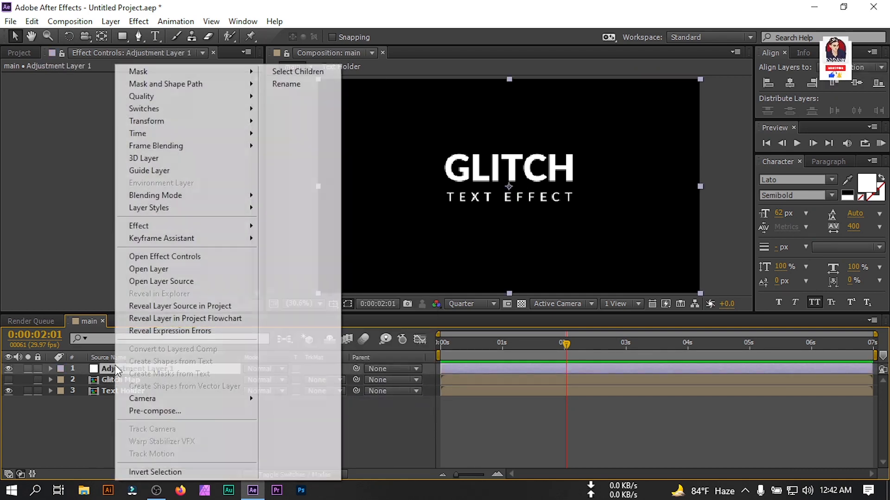
pyautogui.click(286, 84)
pyautogui.write('Glitch Control')
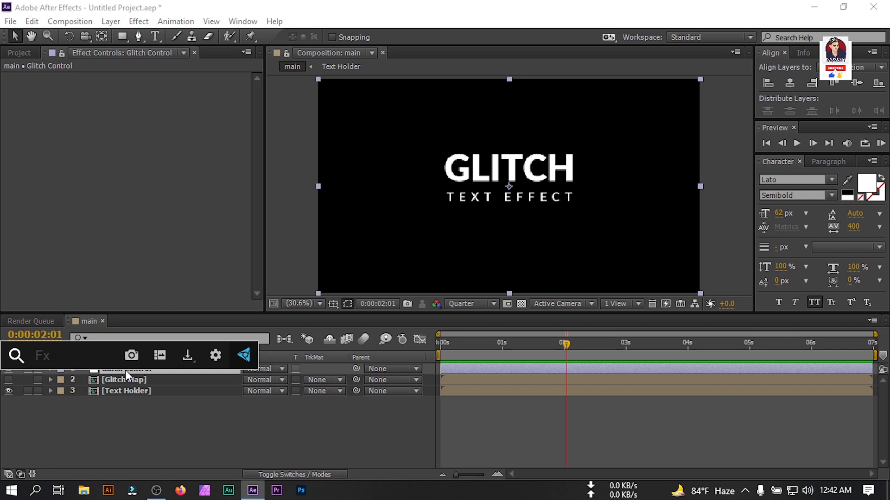
# - Apply Displacement Map from Glitch Map to Glitch Control, 130 horizontal, 0 vertical
pyautogui.write('dis')
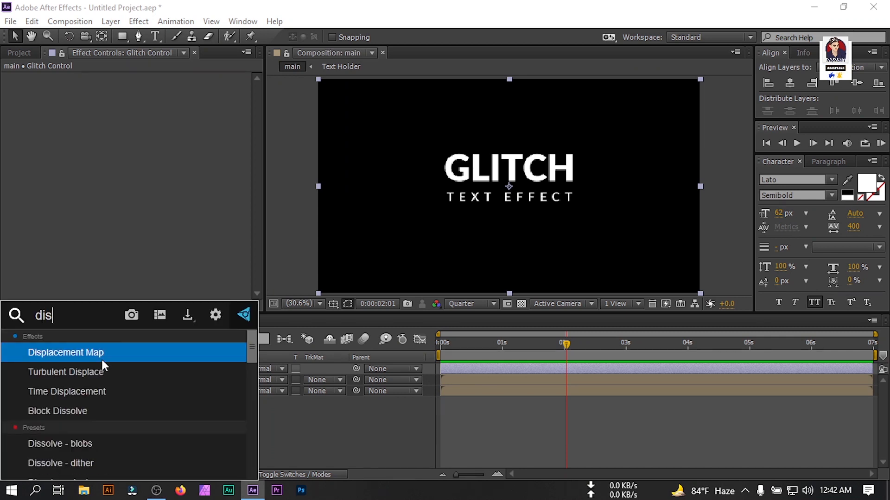
pyautogui.doubleClick(65, 352)
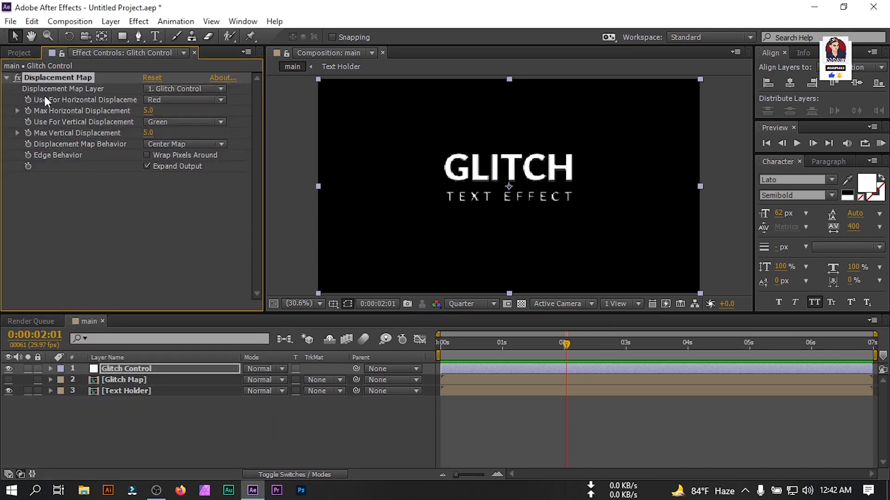
pyautogui.click(185, 88)
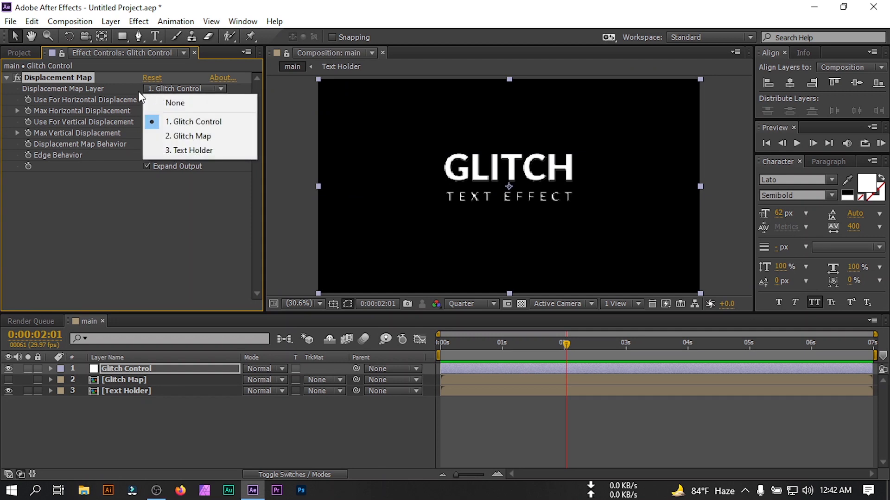
pyautogui.moveTo(189, 136)
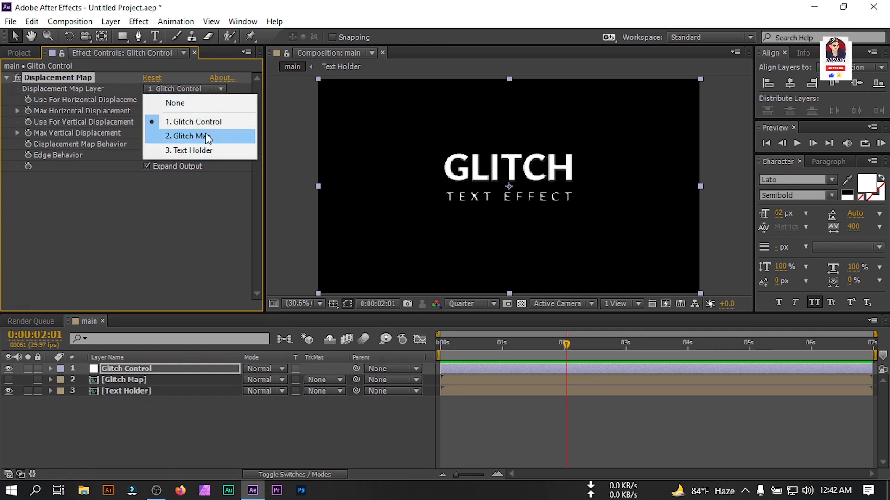
pyautogui.click(186, 135)
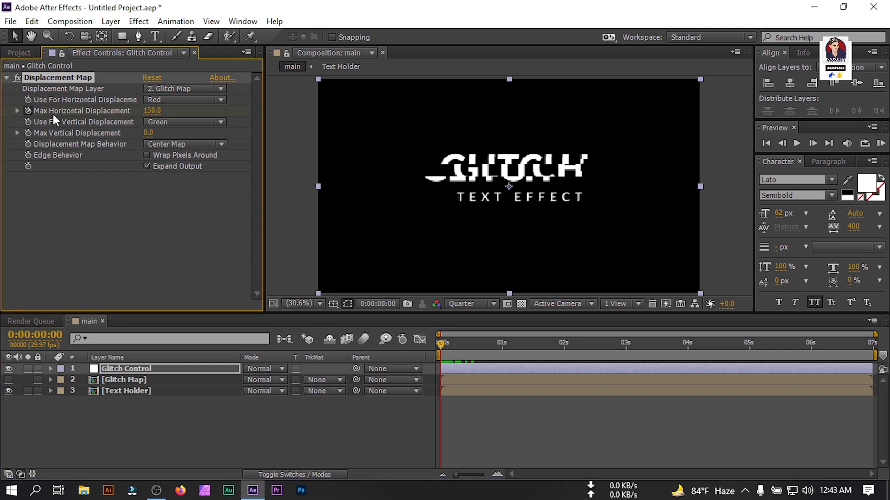
pyautogui.moveTo(31, 139)
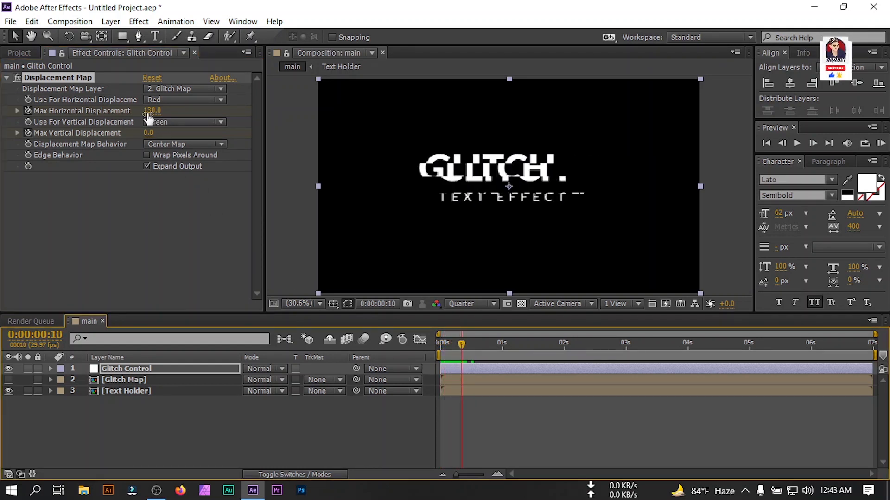
# - Keyframe Max Horizontal/Vertical Displacement up to 250 and 120 as hold keyframes
pyautogui.moveTo(152, 110); pyautogui.dragTo(152, 110)
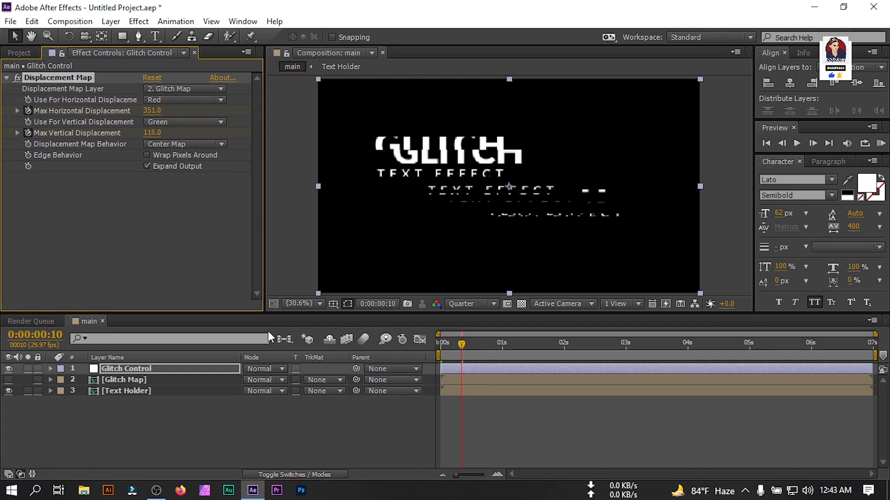
pyautogui.click(51, 369)
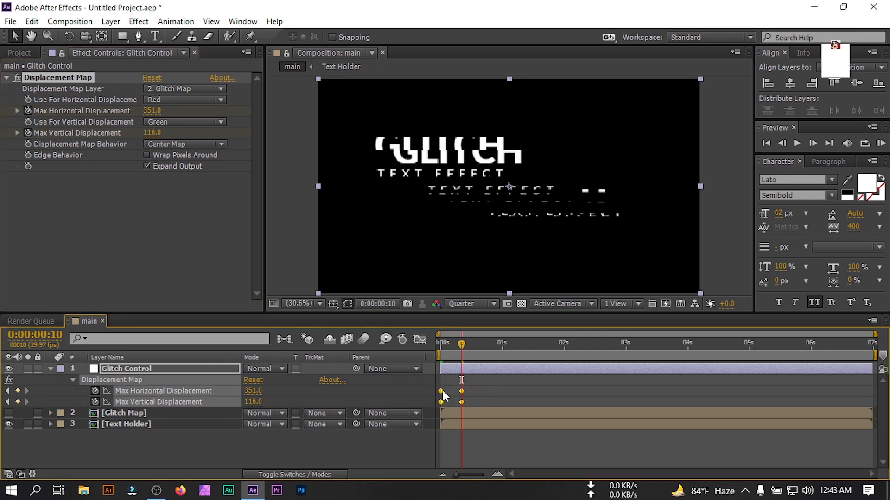
pyautogui.rightClick(462, 390)
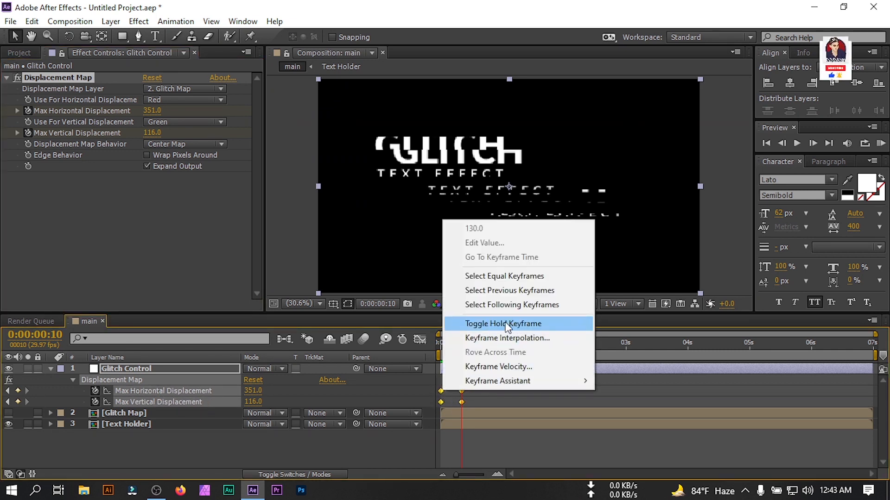
pyautogui.click(503, 324)
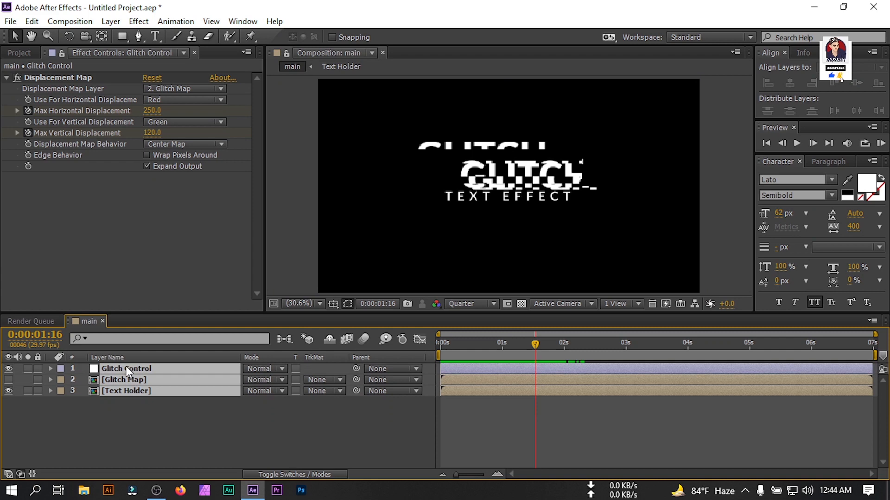
# - Pre-compose the Glitch Control, Glitch Map and Text Holder layers into 'Glitch Effect', moving all attributes
pyautogui.rightClick(124, 369)
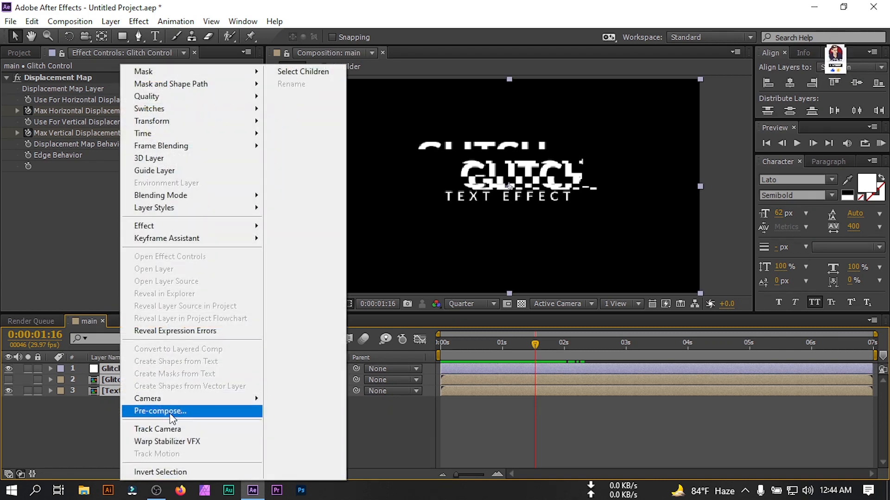
pyautogui.click(159, 411)
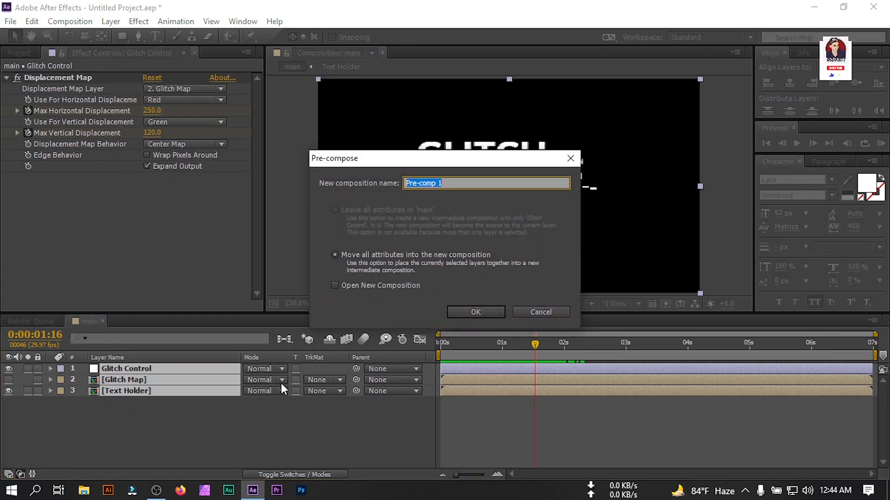
pyautogui.write('Glitch Effect')
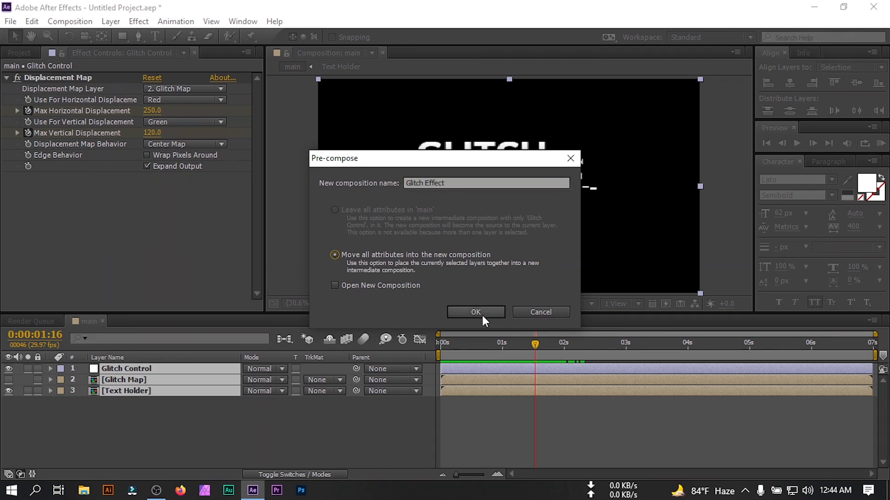
pyautogui.click(475, 312)
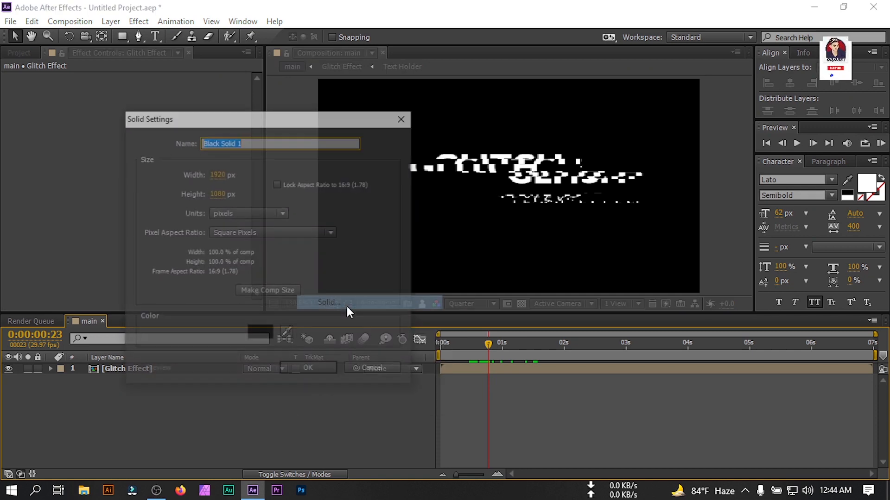
# - Create a near-black #0B0B0B solid named BG beneath the Glitch Effect layer
pyautogui.write('BG')
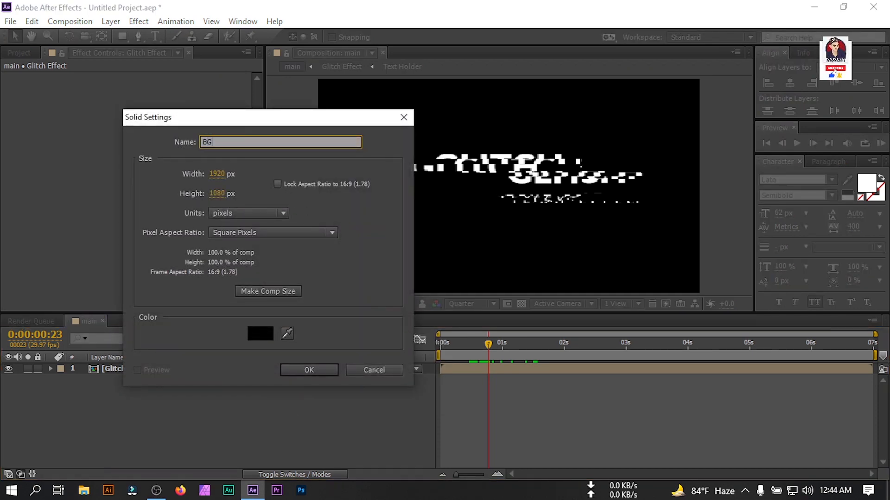
pyautogui.click(260, 334)
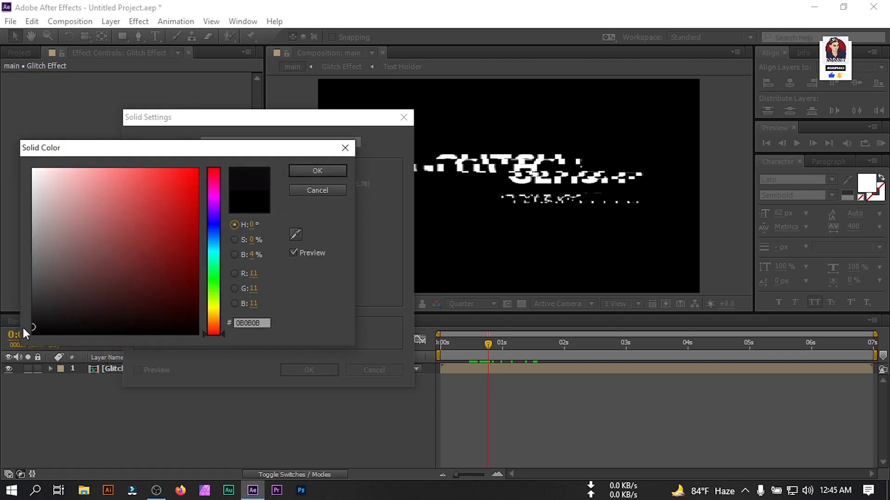
pyautogui.click(317, 171)
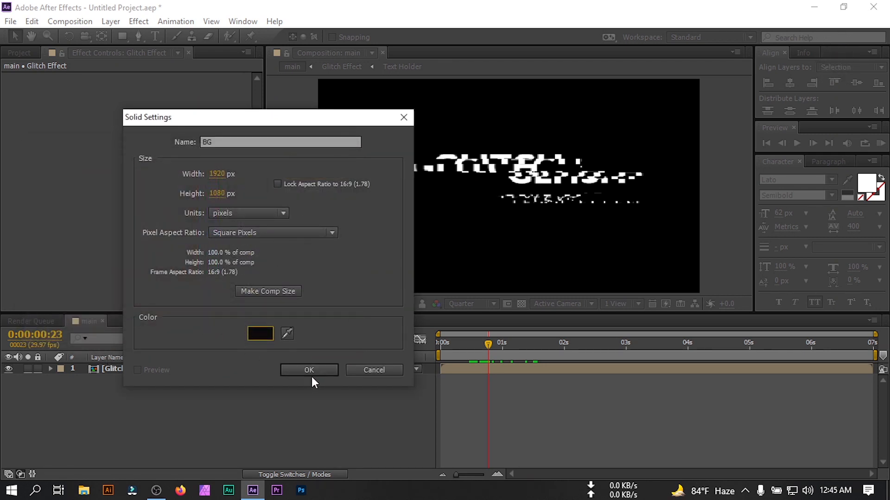
pyautogui.click(309, 370)
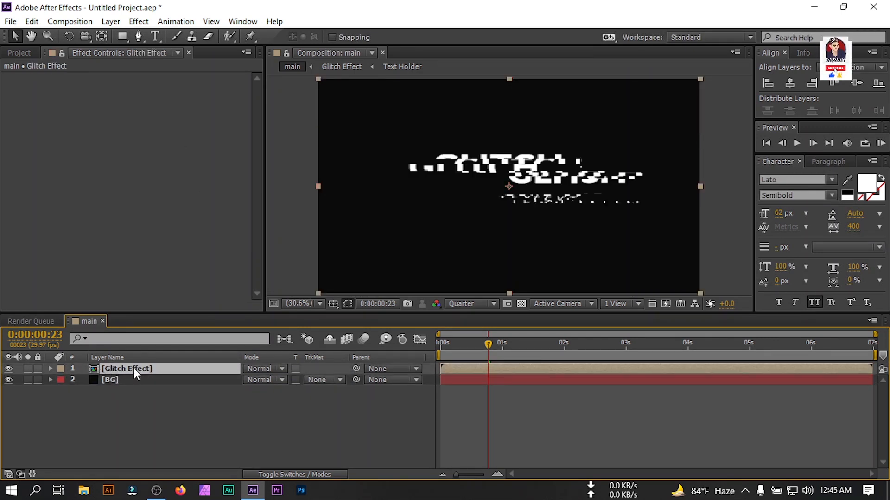
pyautogui.moveTo(119, 374)
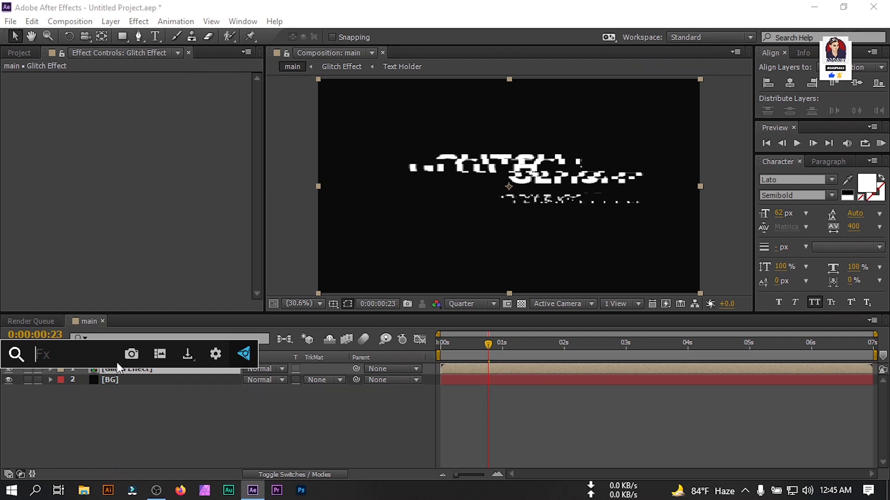
# - Apply Shift Channels to Glitch Effect and set up a green-only channel copy
pyautogui.write('sh')
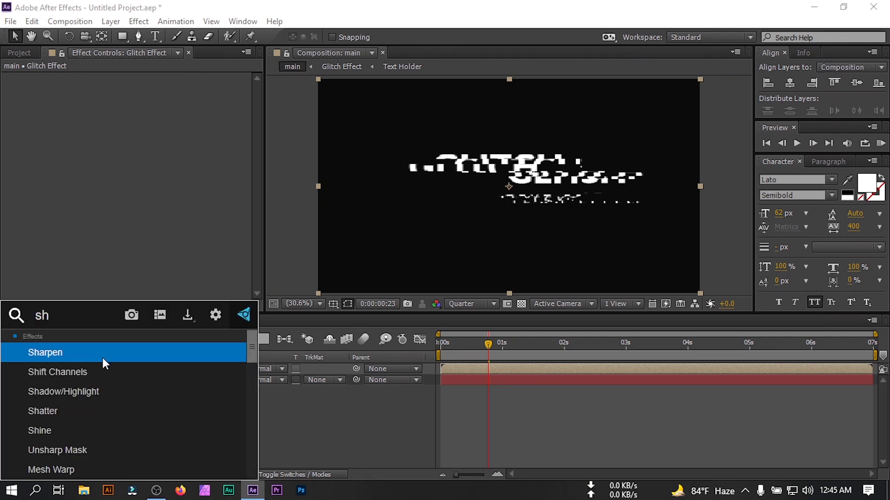
pyautogui.doubleClick(58, 372)
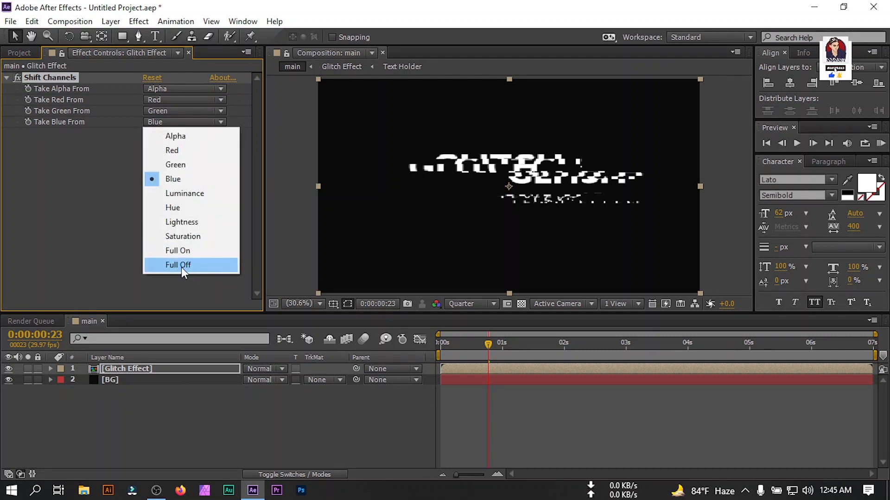
pyautogui.click(178, 265)
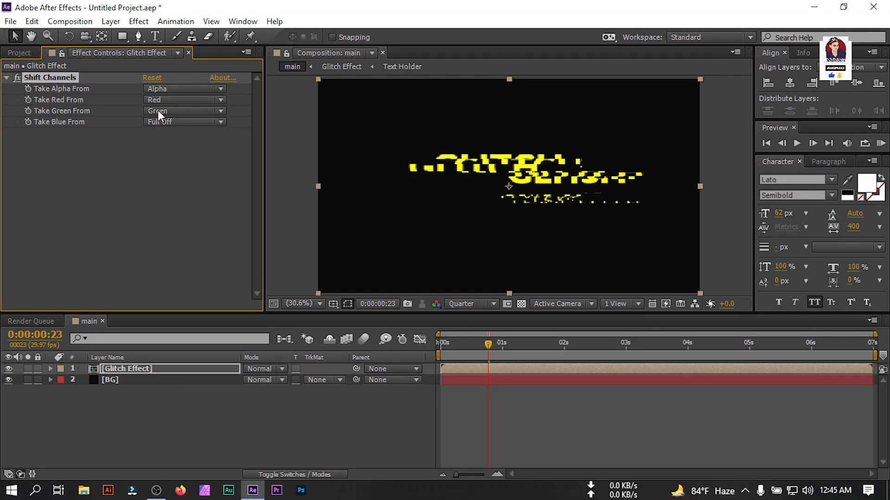
pyautogui.click(184, 110)
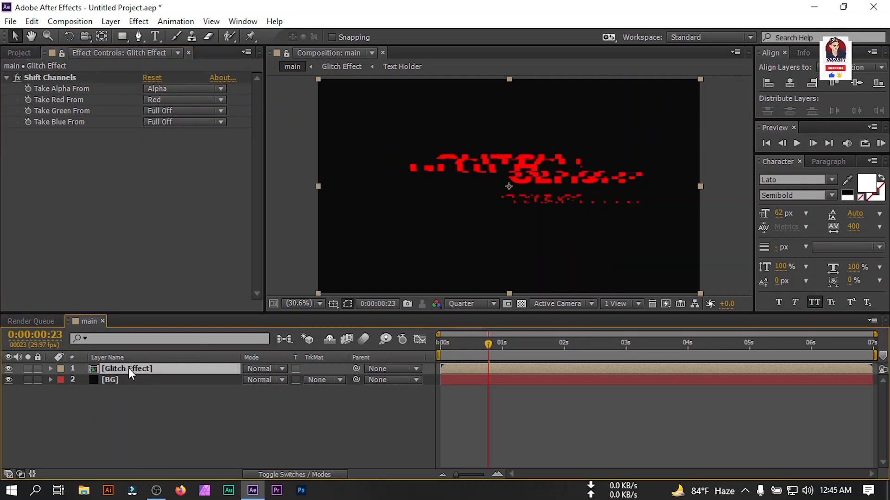
pyautogui.click(185, 110)
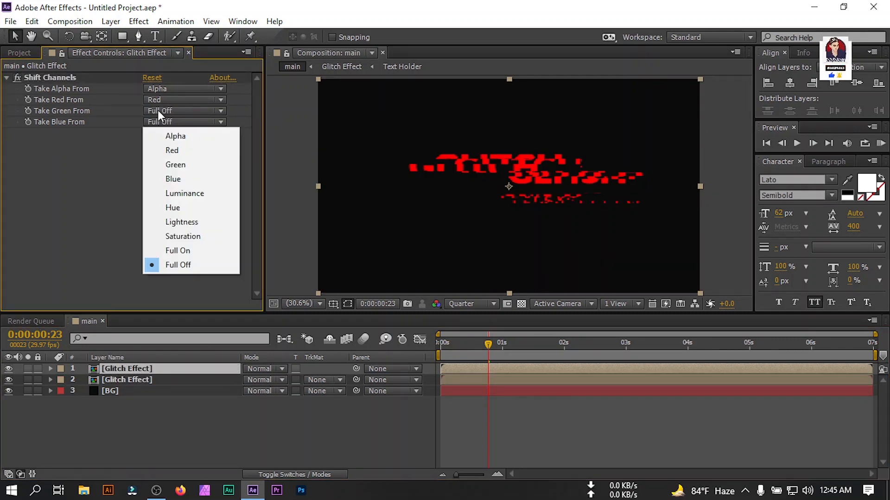
pyautogui.click(175, 165)
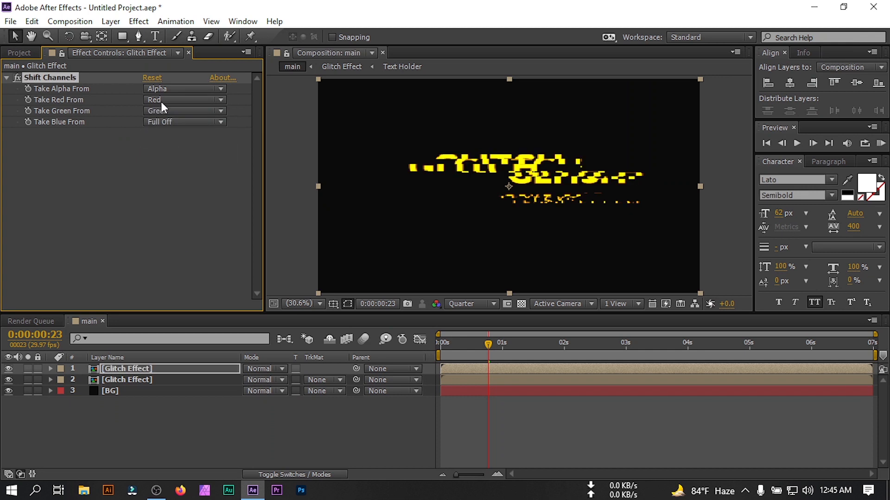
# - Duplicate the green copy and make the new copy take its channel from Blue
pyautogui.click(184, 100)
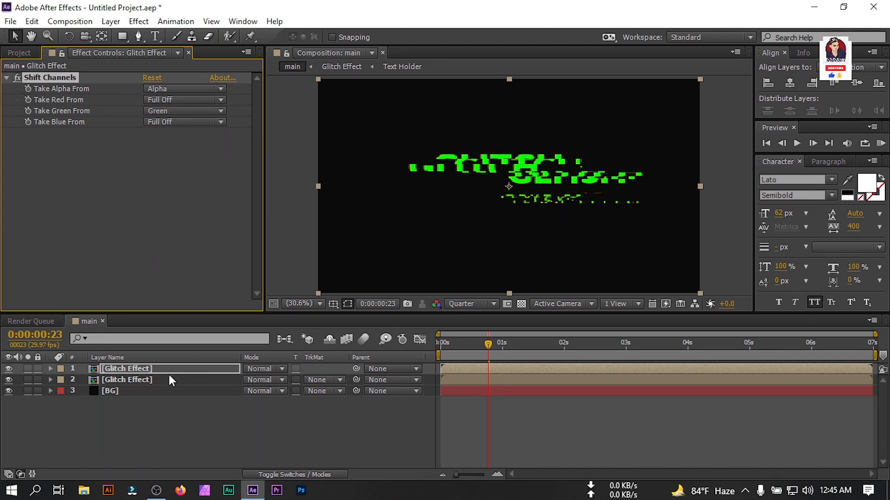
pyautogui.press('ctrl+d')
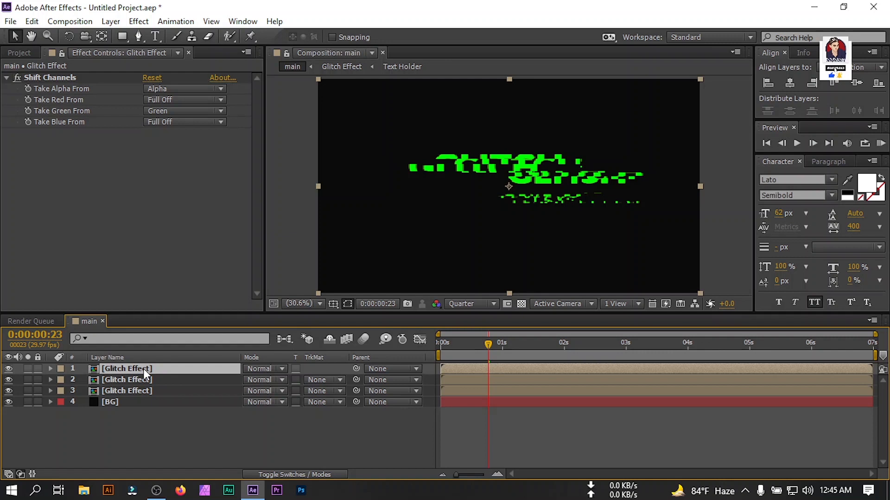
pyautogui.moveTo(162, 114)
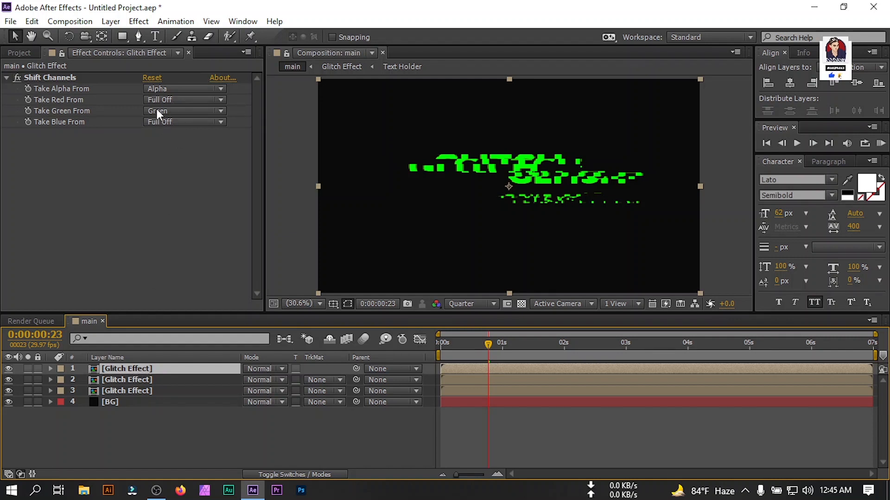
pyautogui.click(184, 111)
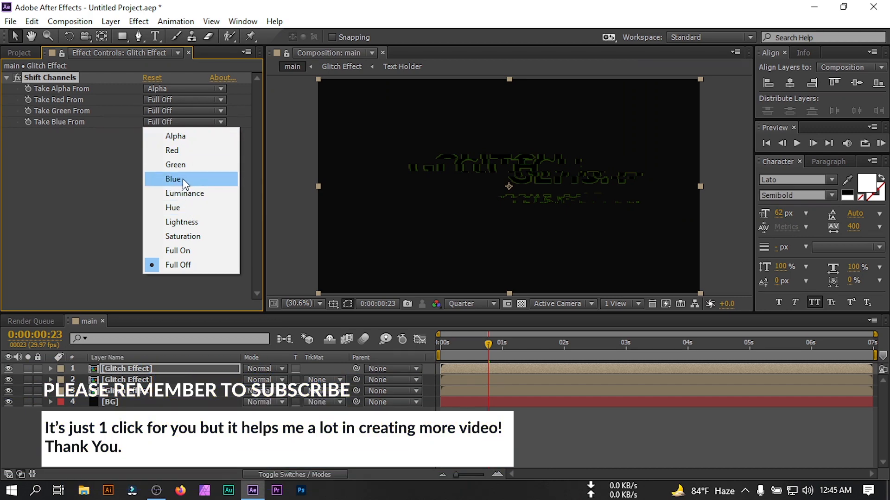
pyautogui.click(173, 179)
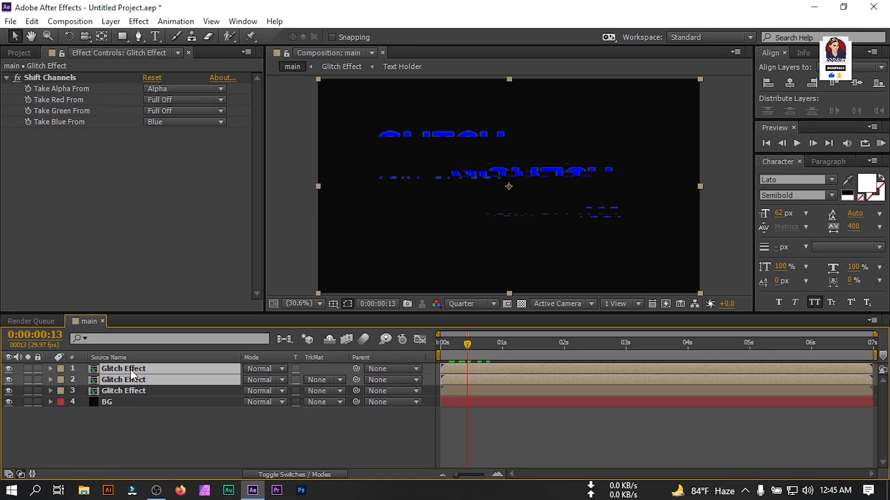
# - Set the blending mode of the top two Glitch Effect copies to Screen
pyautogui.click(264, 369)
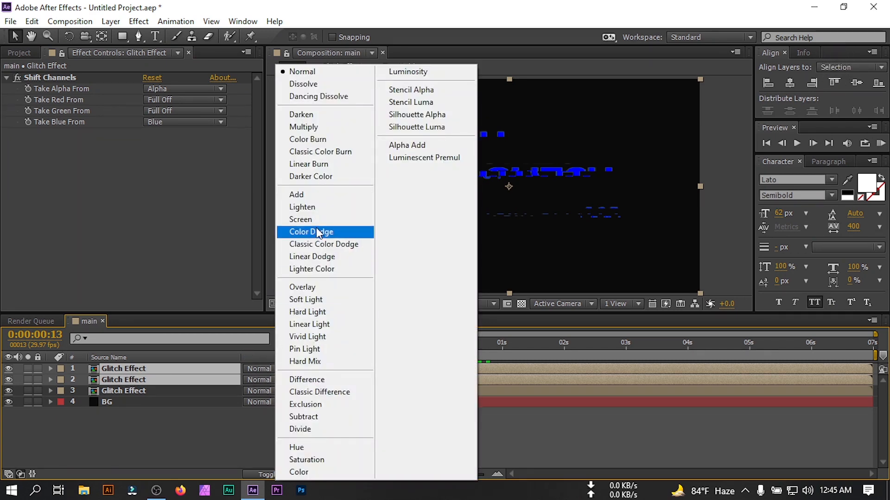
pyautogui.click(301, 220)
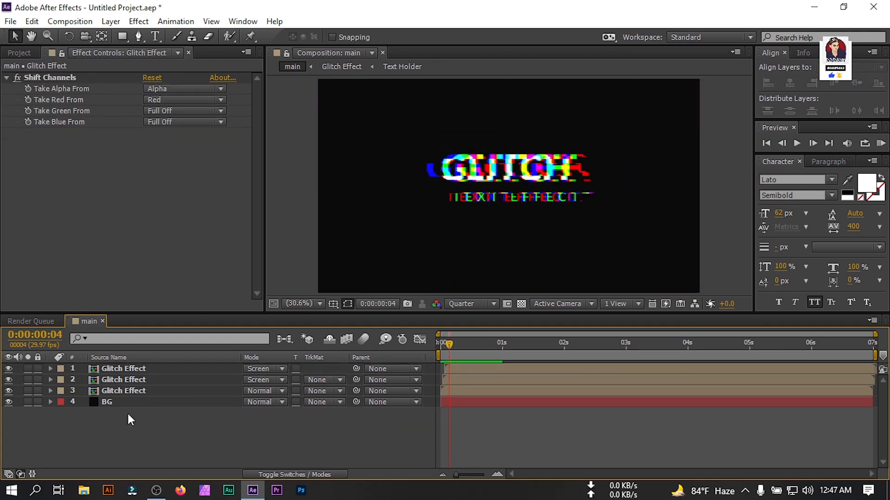
# - Add a new adjustment layer and apply Optics Compensation to it
pyautogui.rightClick(130, 419)
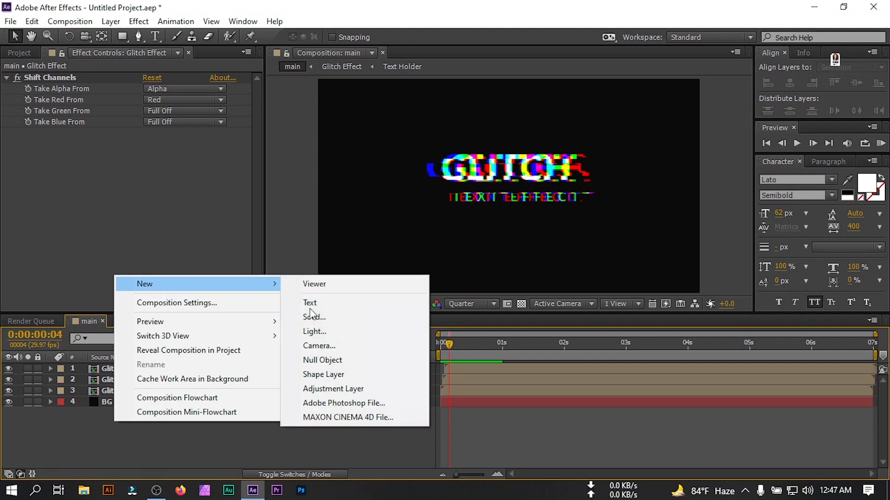
pyautogui.click(333, 389)
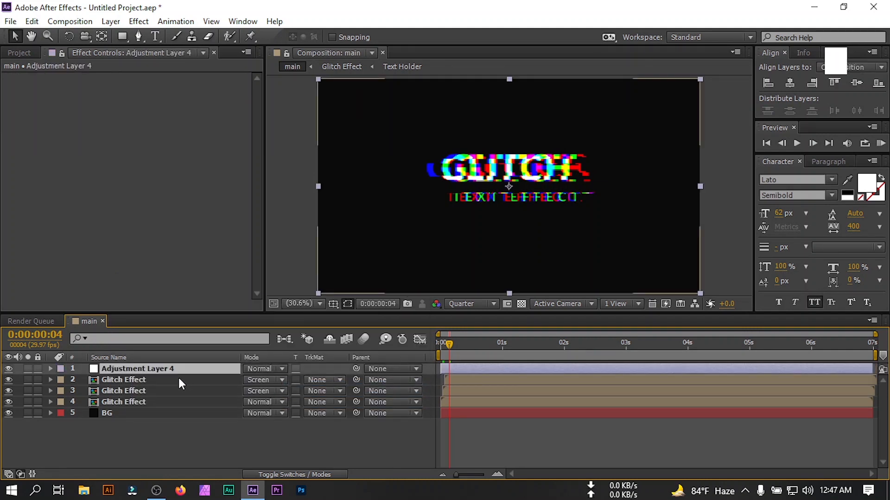
pyautogui.write('o')
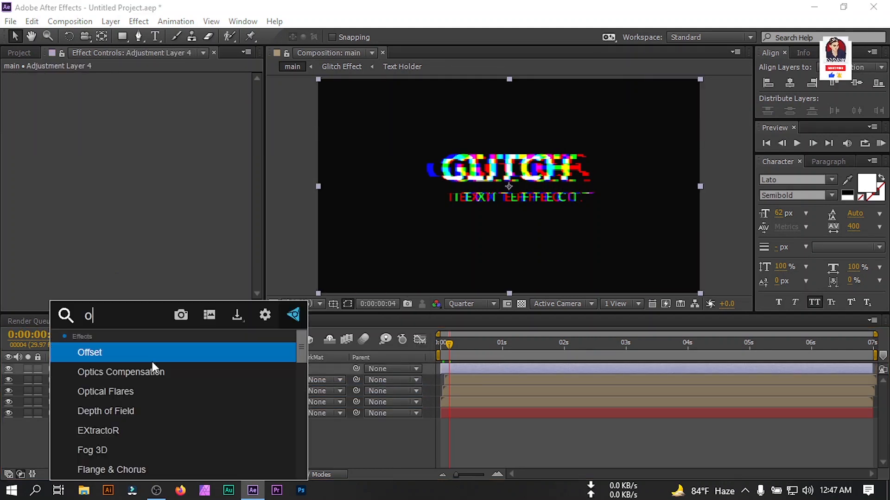
pyautogui.doubleClick(121, 372)
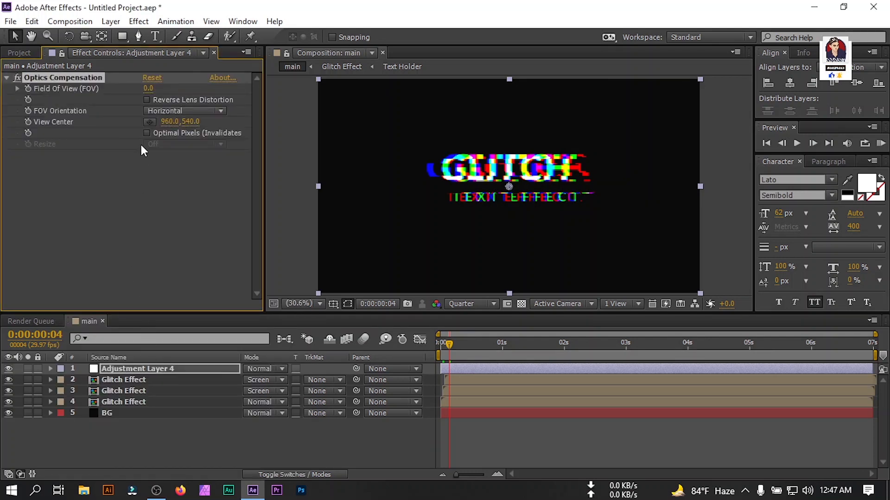
# - Raise Field Of View to about 139.7 and enable Reverse Lens Distortion
pyautogui.moveTo(148, 88); pyautogui.dragTo(162, 88)
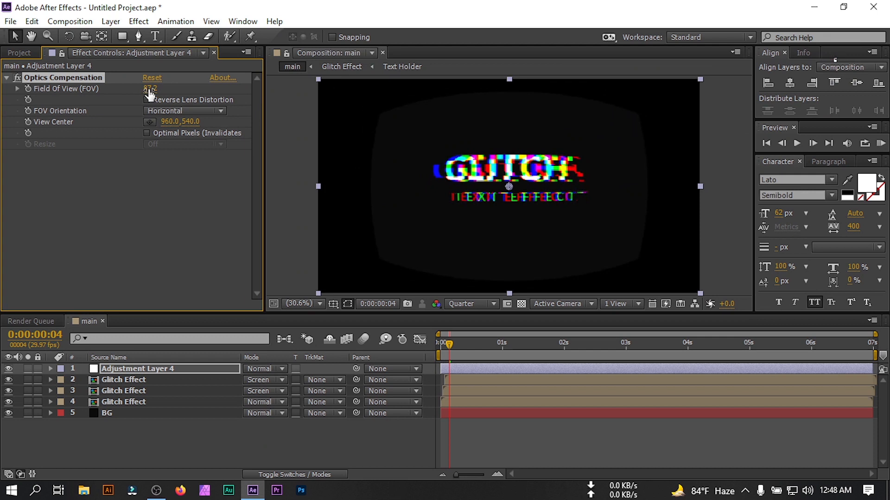
pyautogui.moveTo(151, 88); pyautogui.dragTo(152, 77)
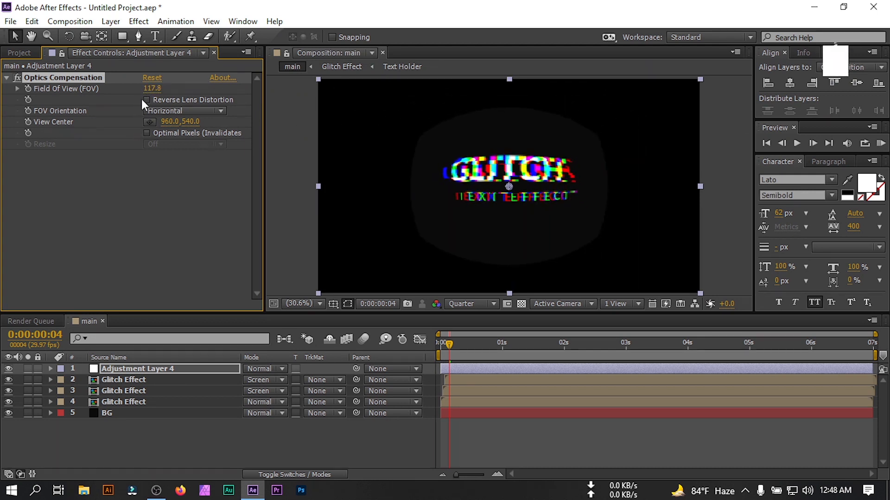
pyautogui.click(147, 100)
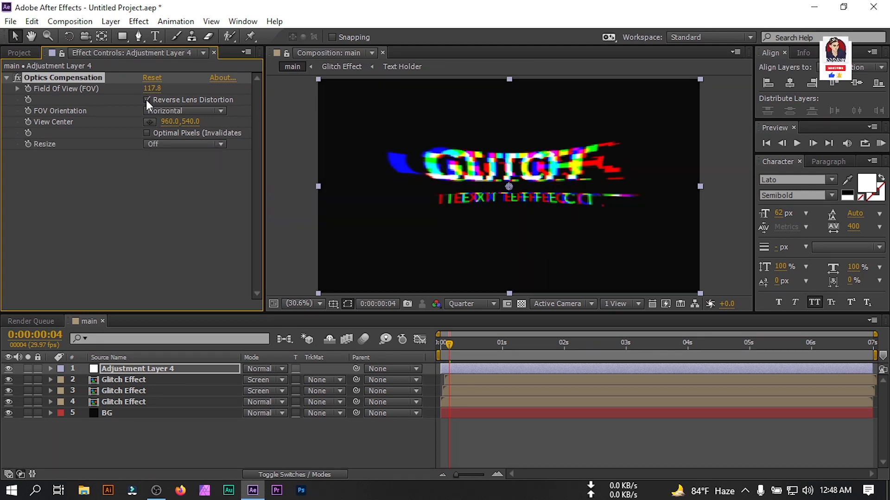
pyautogui.click(147, 100)
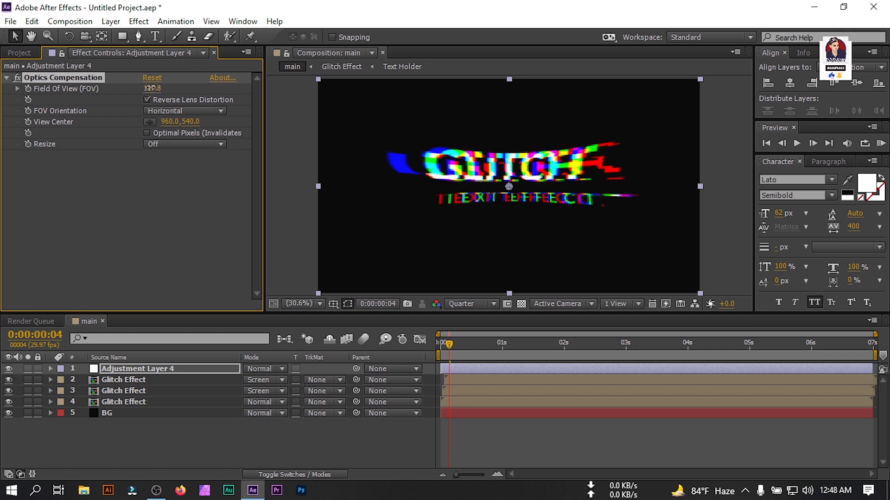
pyautogui.moveTo(152, 88); pyautogui.dragTo(152, 88)
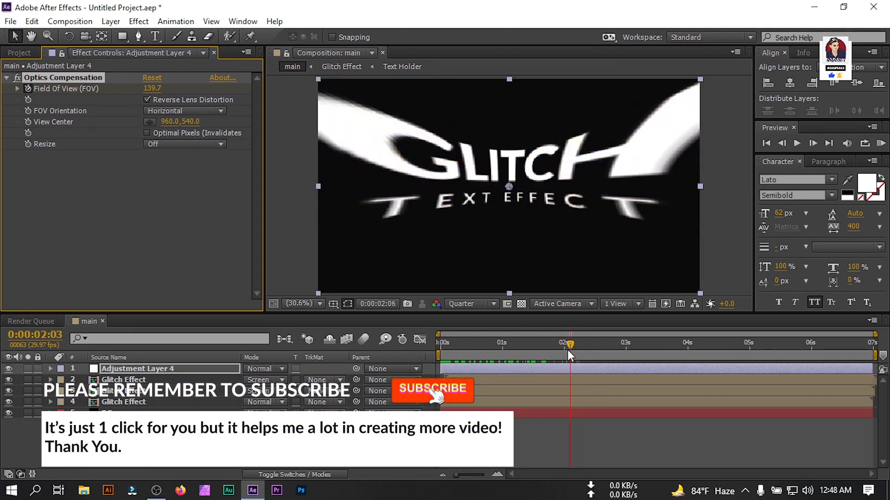
# - Move the playhead to about two seconds and show the Project panel's composition list
pyautogui.click(538, 343)
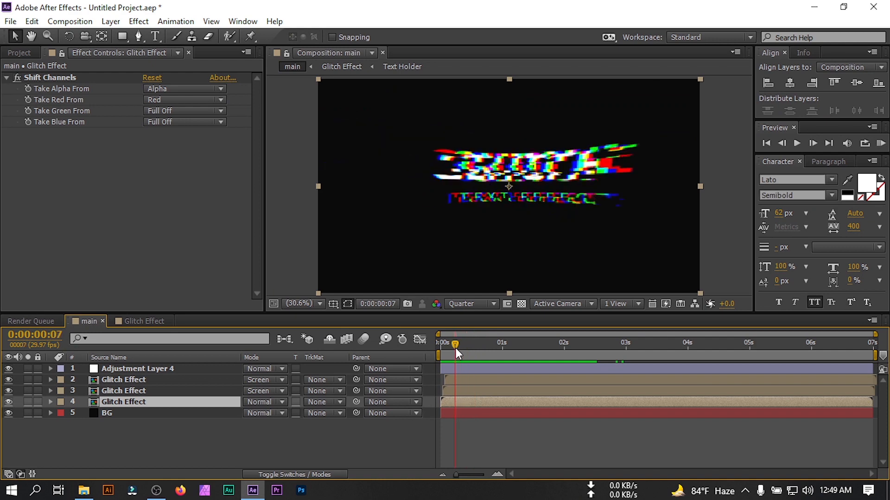
pyautogui.click(19, 53)
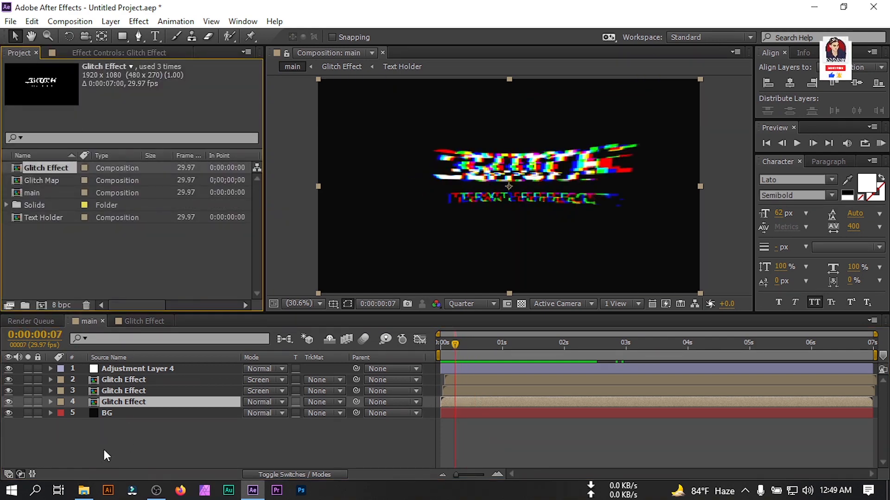
# - Open the Glitch SFX folder in File Explorer and select EA Glitch SFX (20)
pyautogui.click(83, 491)
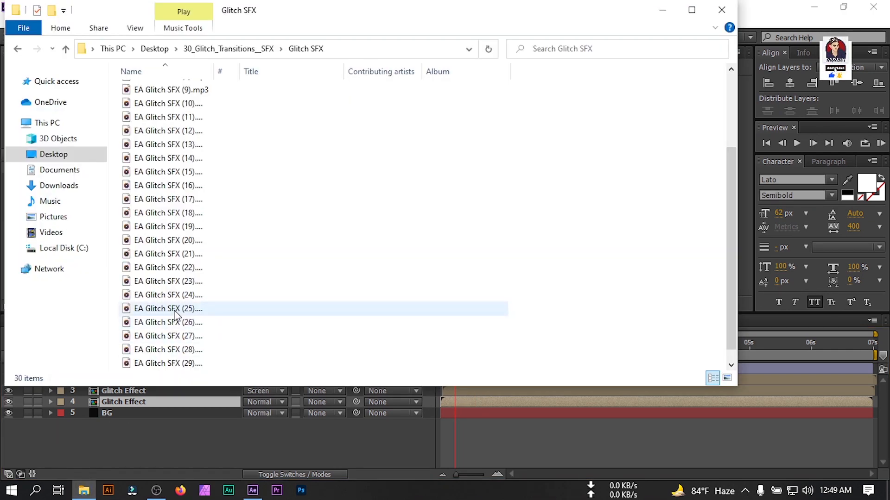
pyautogui.click(169, 240)
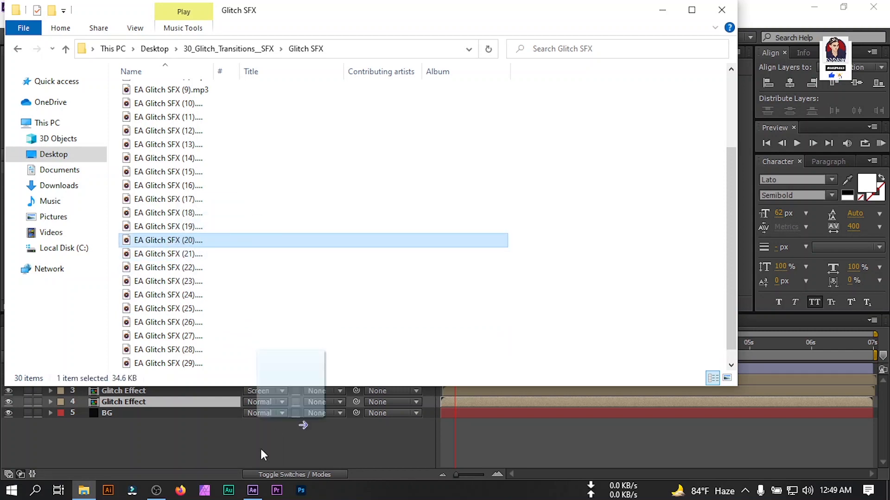